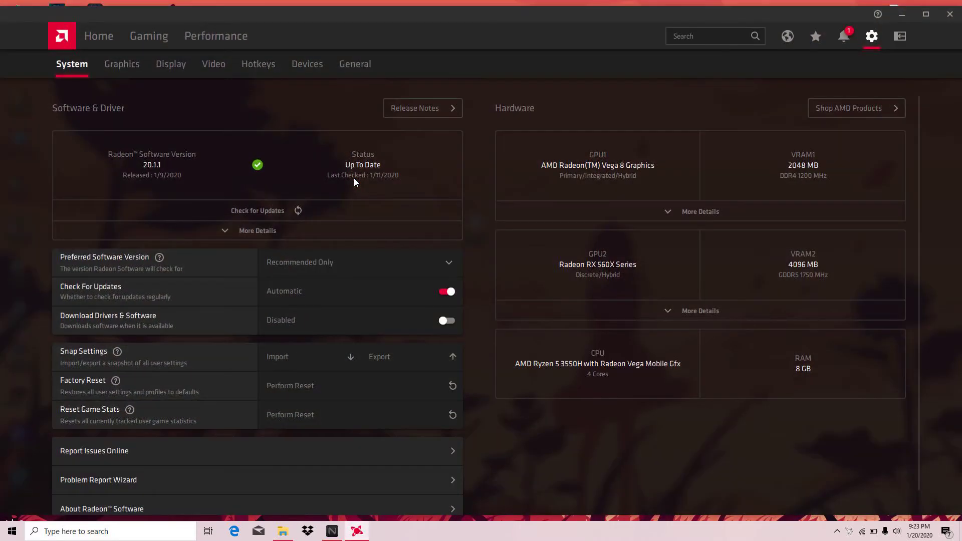
# Search the Radeon settings for 'swit' before closing Radeon Software
pyautogui.click(712, 36)
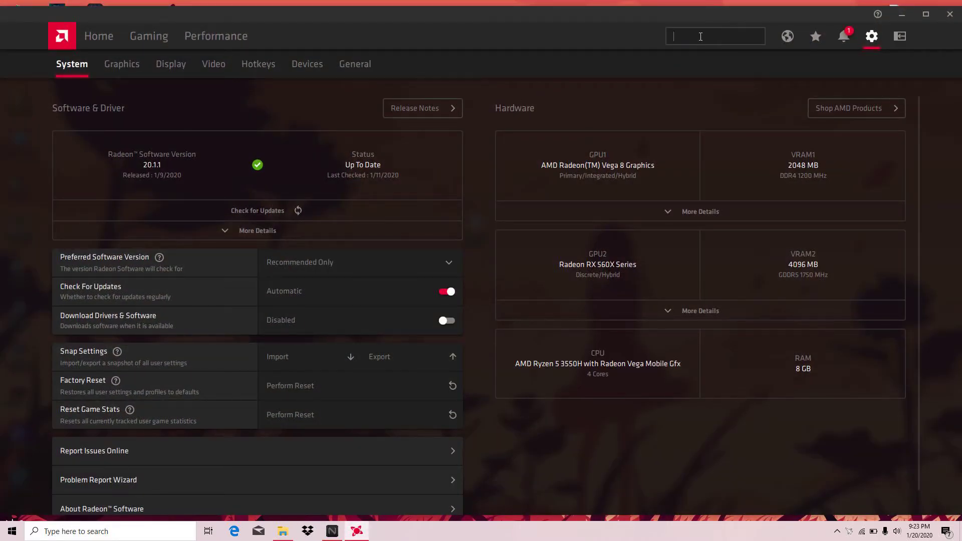
pyautogui.write('swit')
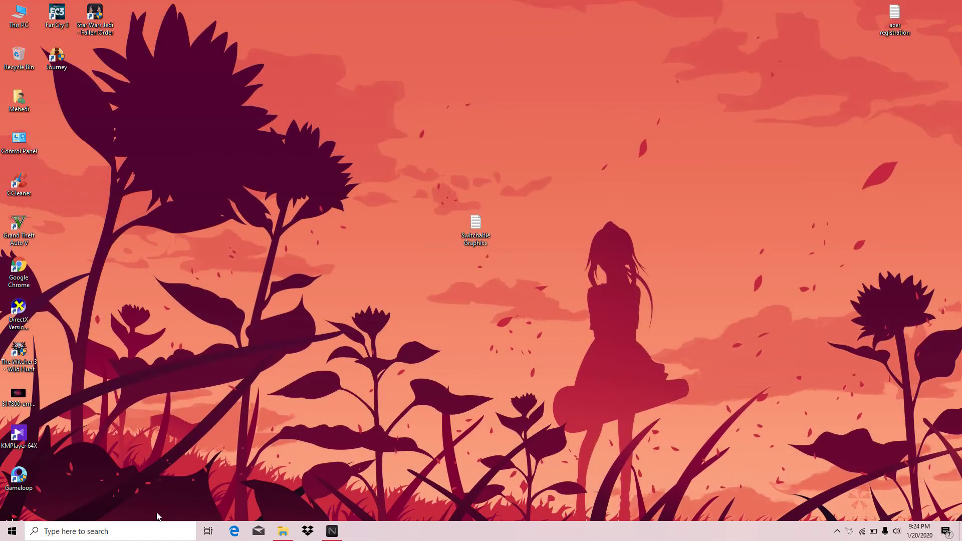
# Search Windows for Graphics settings from the taskbar
pyautogui.click(92, 531)
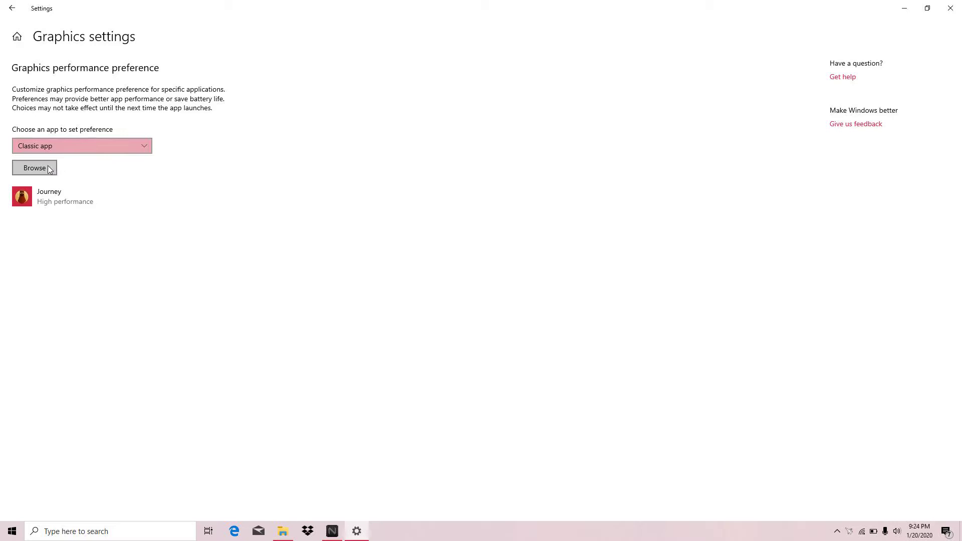
# Browse to D:\Cricket and add ashes.exe to the graphics preference list
pyautogui.click(34, 169)
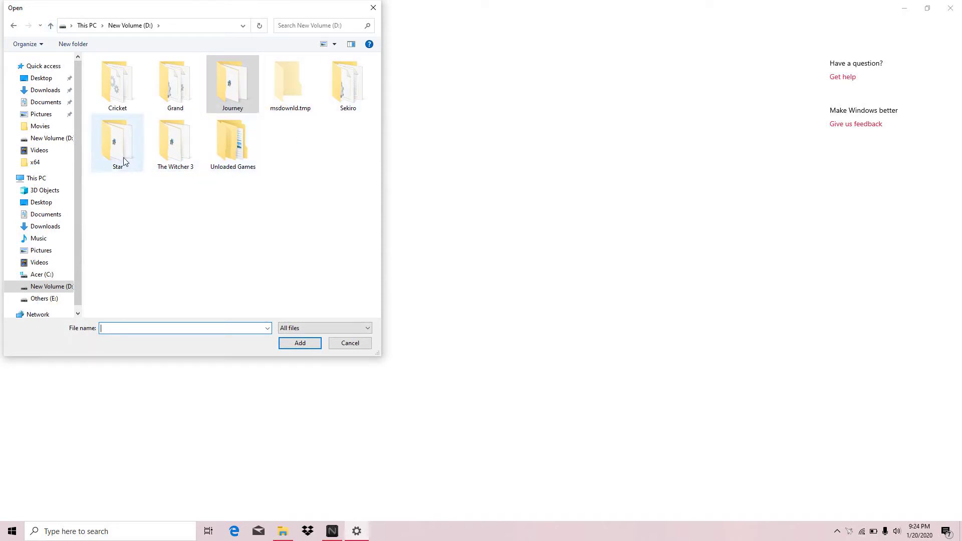
pyautogui.doubleClick(118, 141)
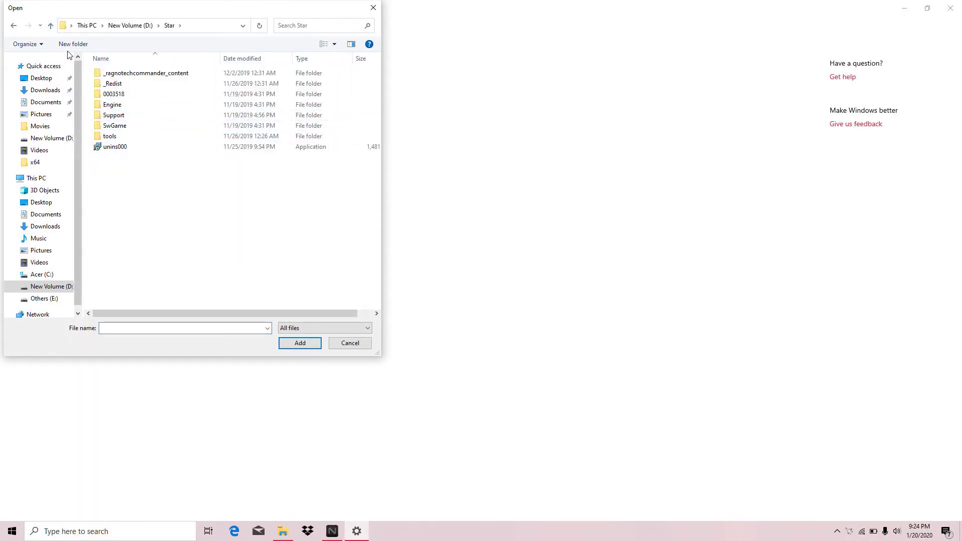
pyautogui.click(130, 25)
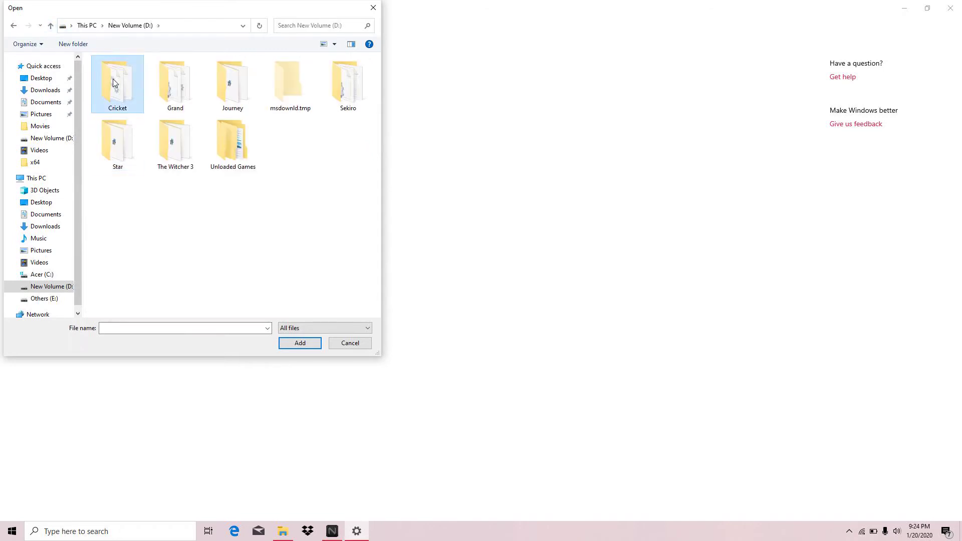
pyautogui.doubleClick(118, 84)
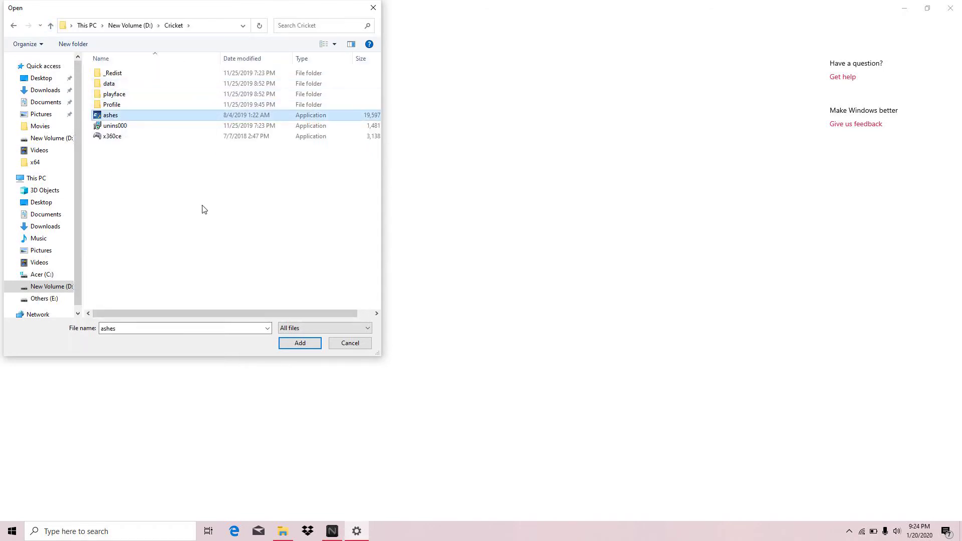
pyautogui.click(299, 343)
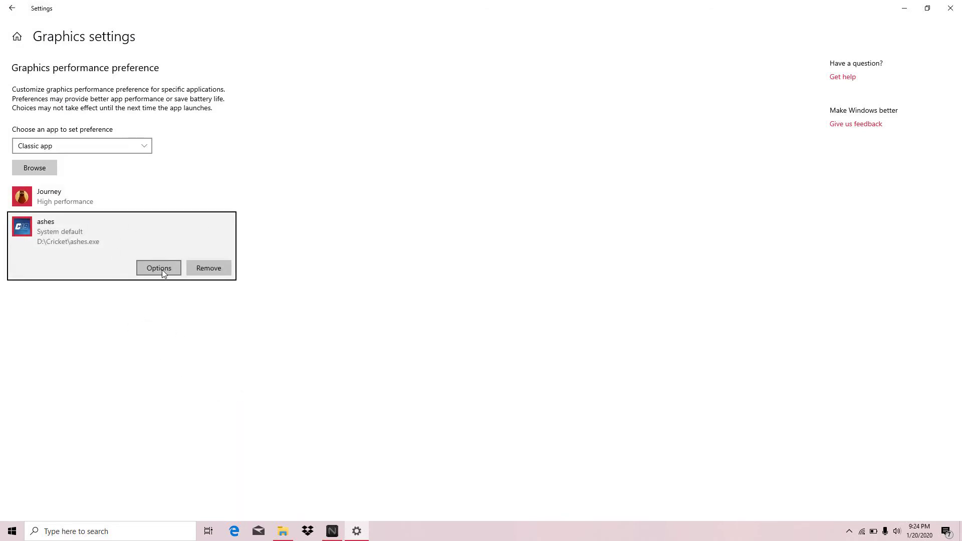
# Show the graphics preference choices for the new ashes entry
pyautogui.click(158, 268)
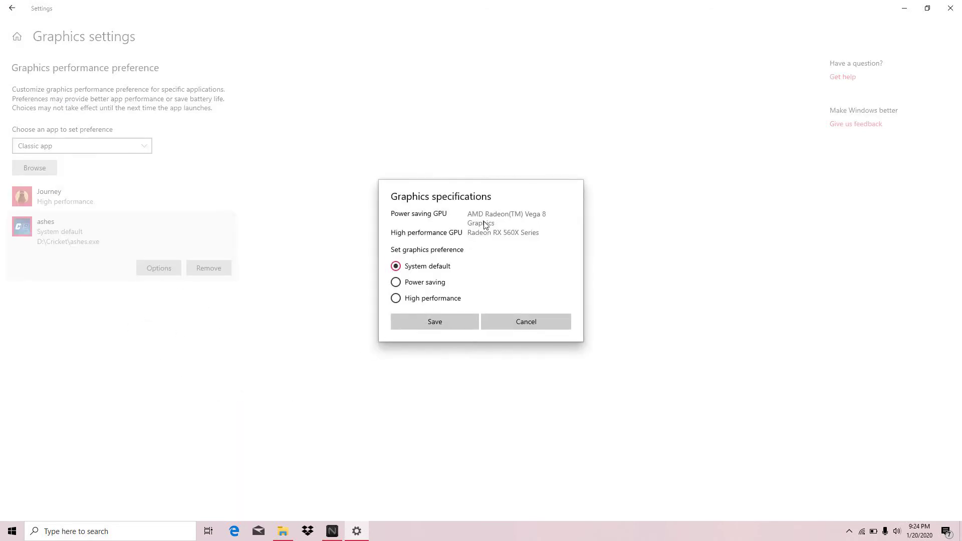